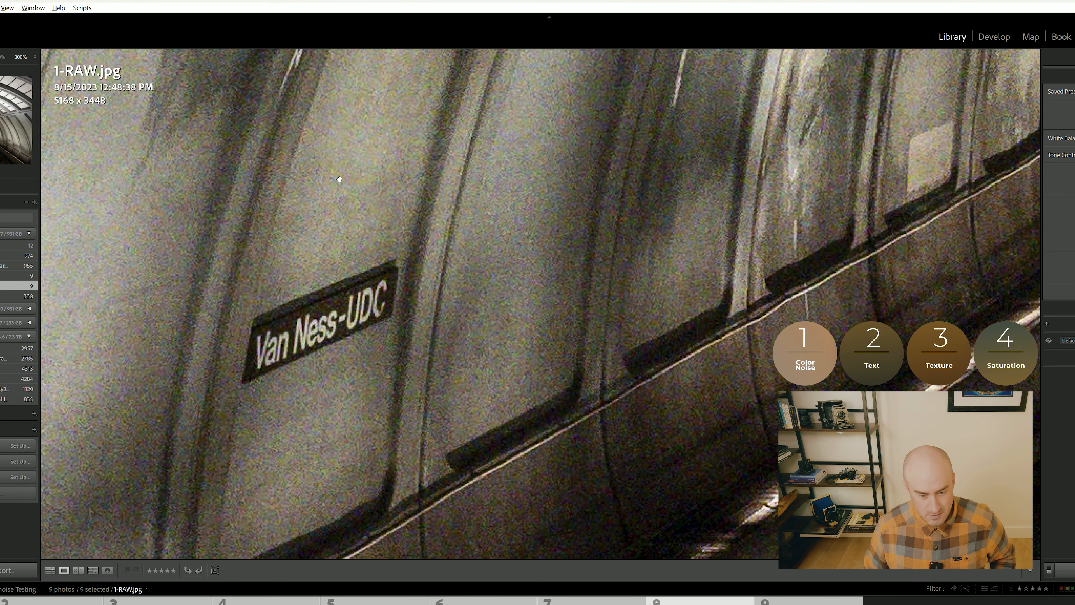
pyautogui.moveTo(642, 180)
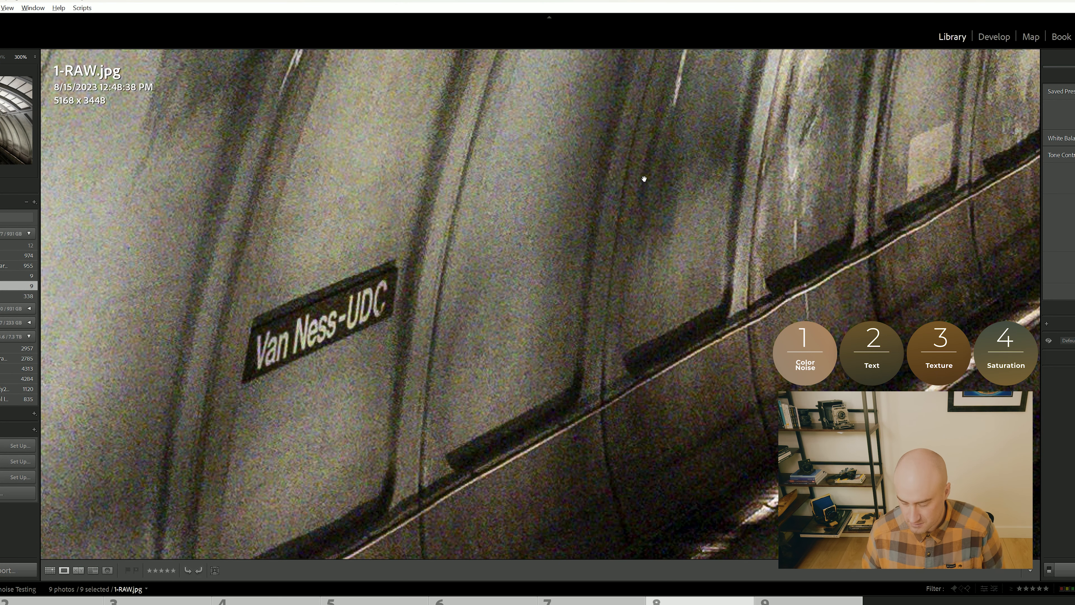
pyautogui.moveTo(296, 295)
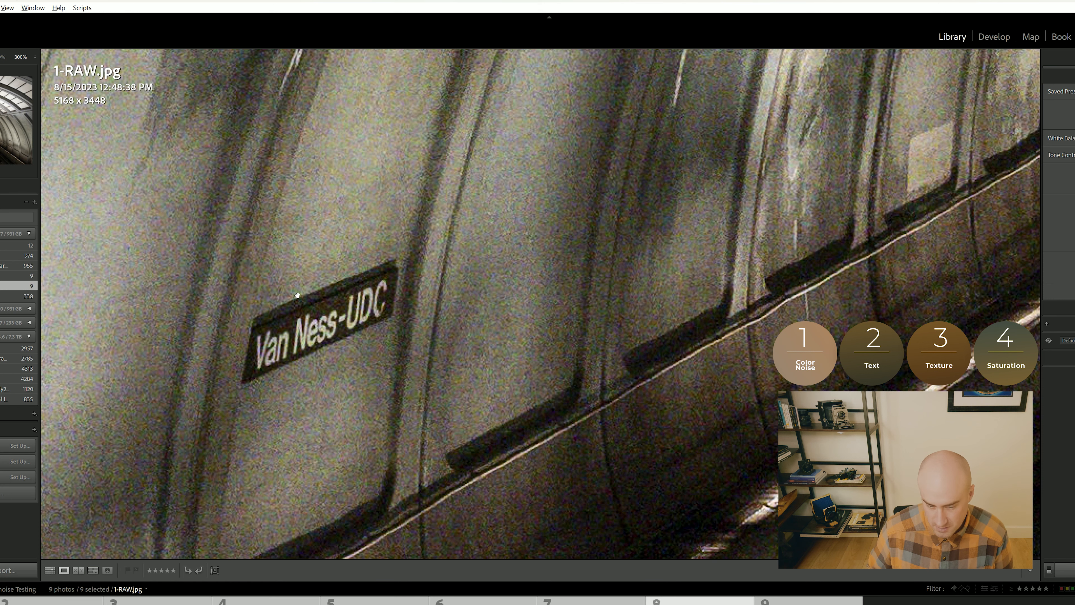
pyautogui.moveTo(923, 158)
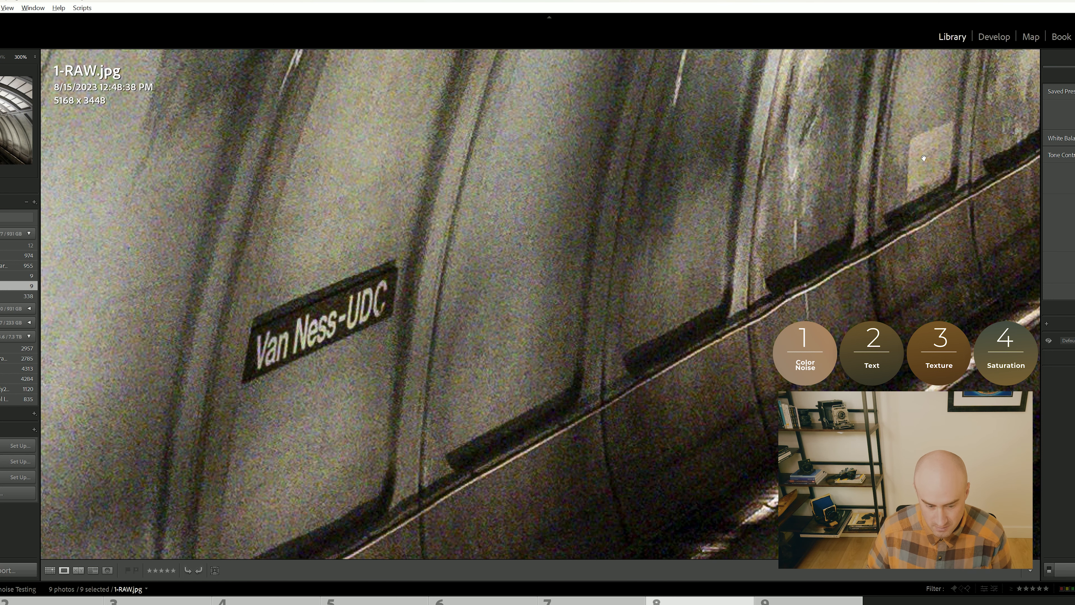
pyautogui.moveTo(836, 119)
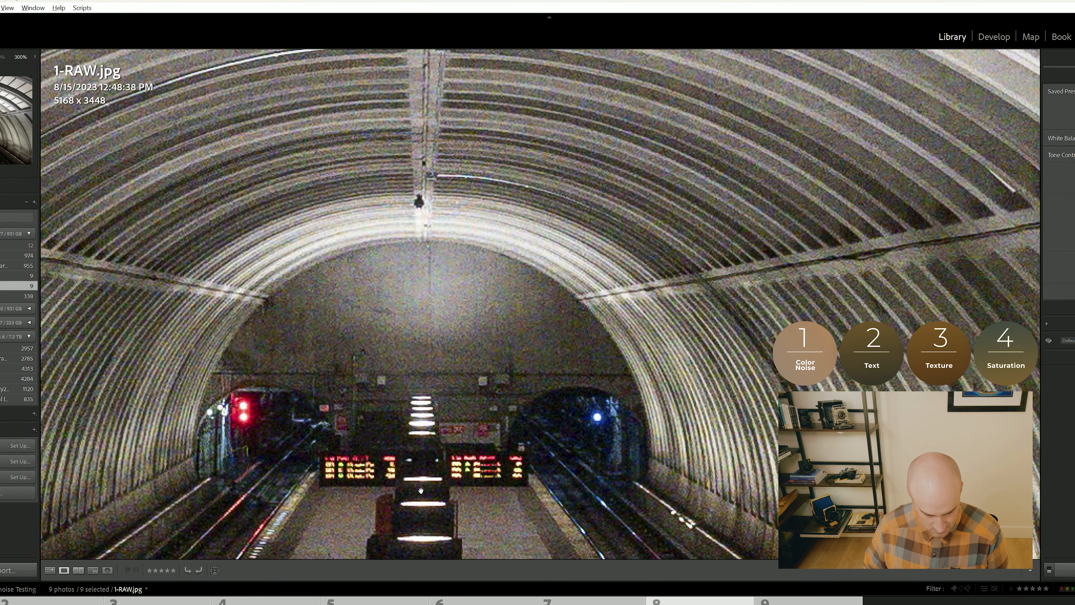
pyautogui.moveTo(492, 471)
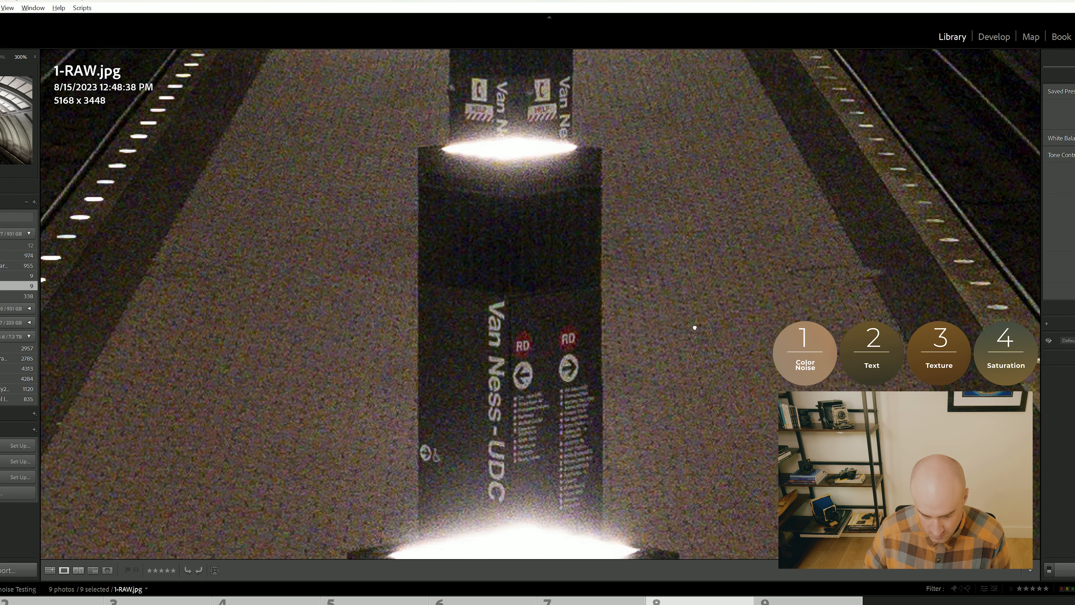
# - Pan across the zoomed 1-RAW subway photo to inspect noise on the sign, ceiling and floor
pyautogui.scroll(-3)
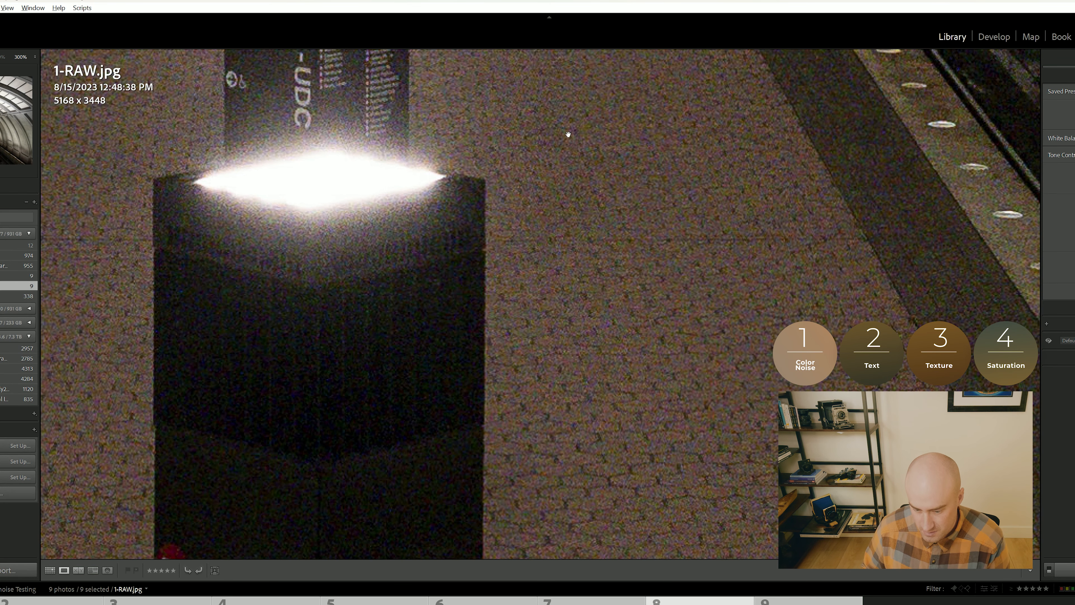
pyautogui.moveTo(653, 363)
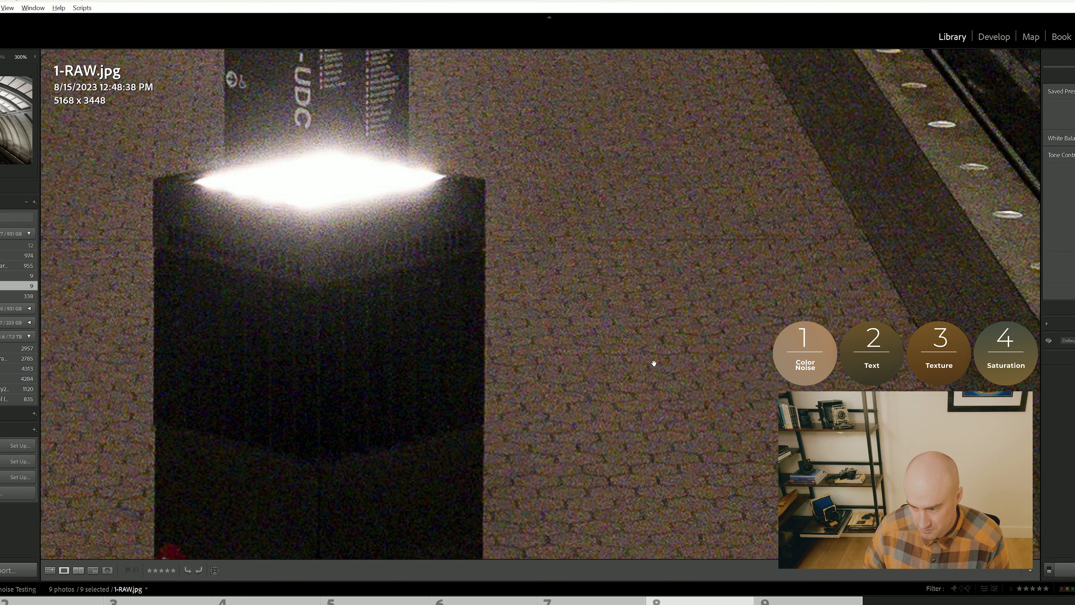
pyautogui.moveTo(916, 253)
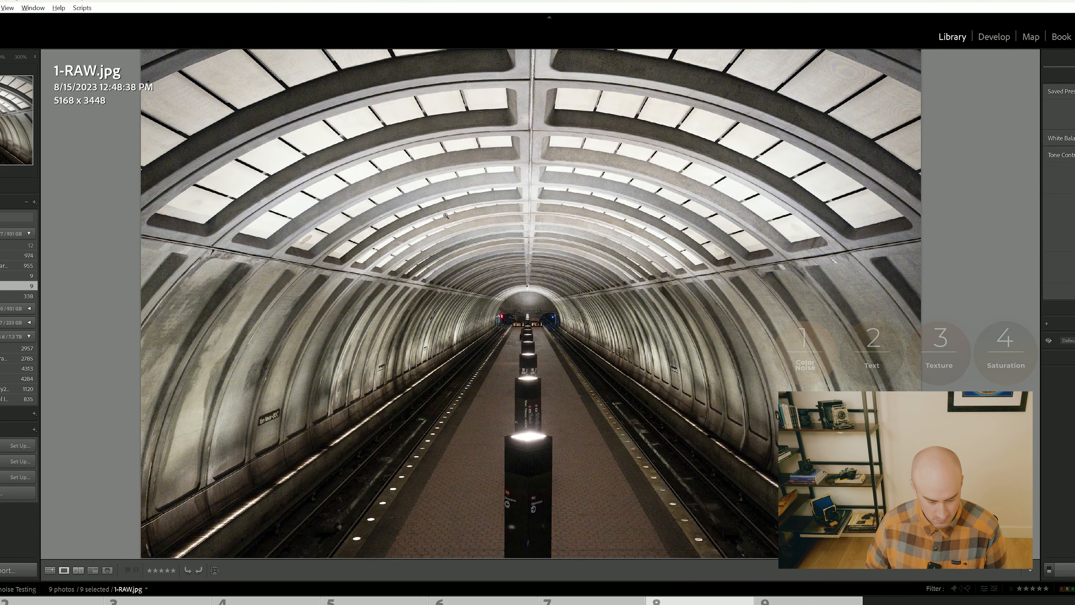
# - Add the Lightroom Sliders version from the filmstrip for side-by-side comparison with the RAW
pyautogui.click(78, 570)
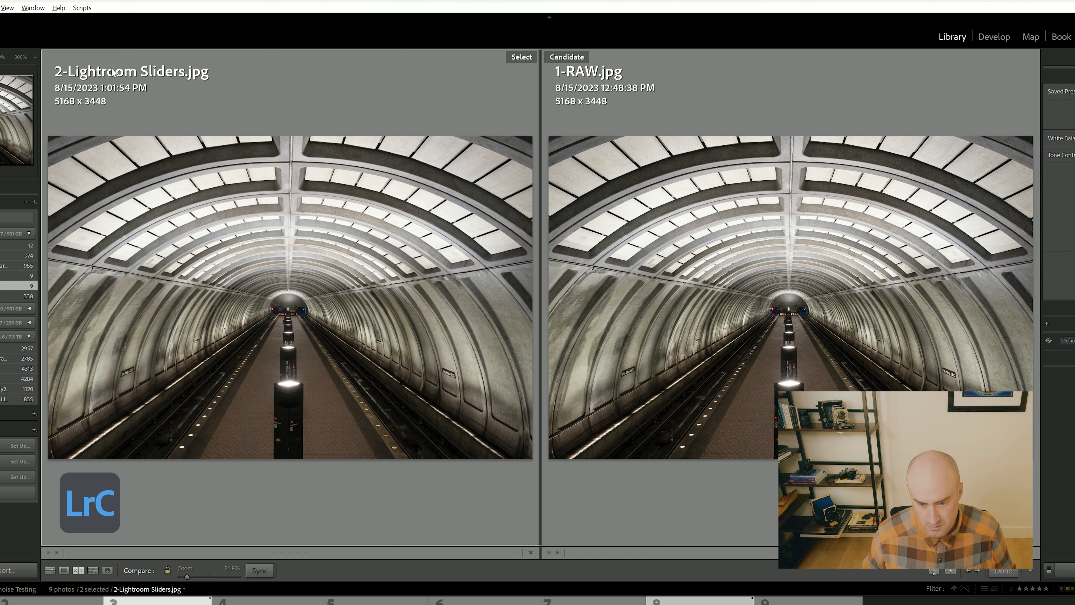
pyautogui.moveTo(131, 125)
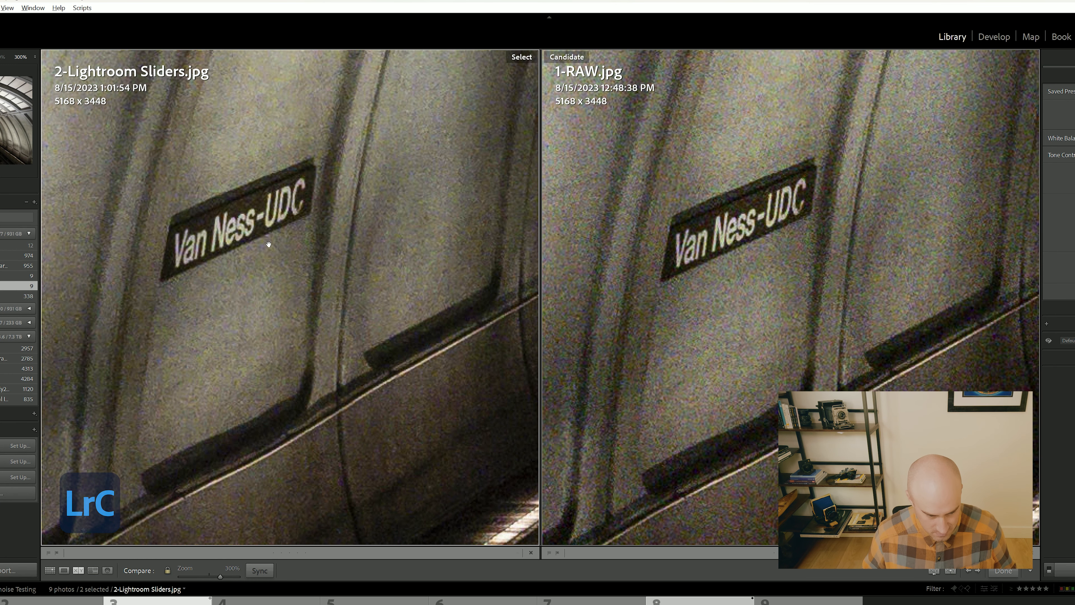
pyautogui.moveTo(394, 251)
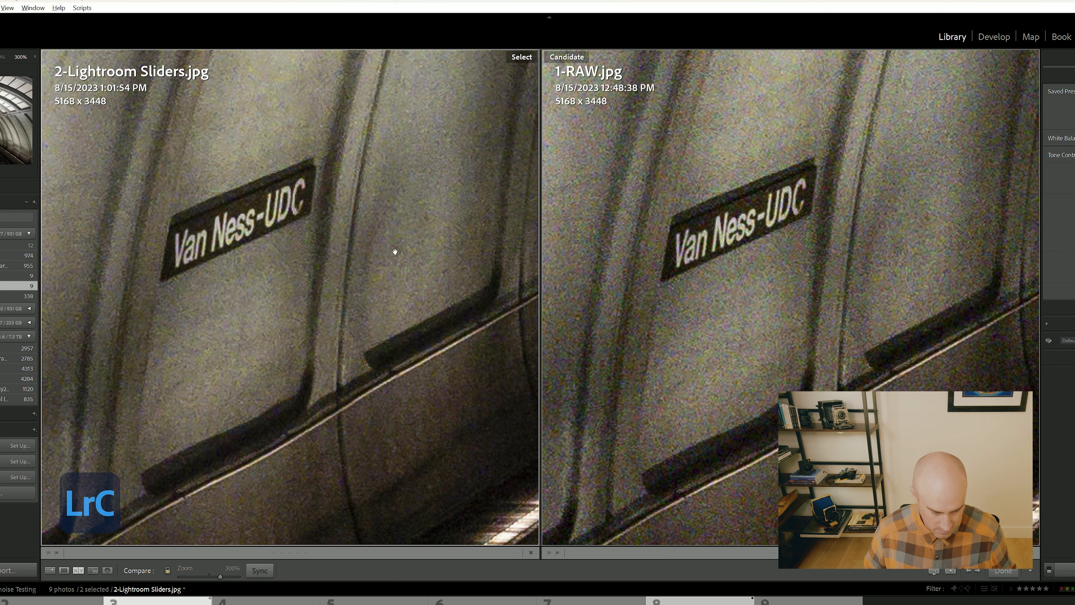
pyautogui.moveTo(455, 458)
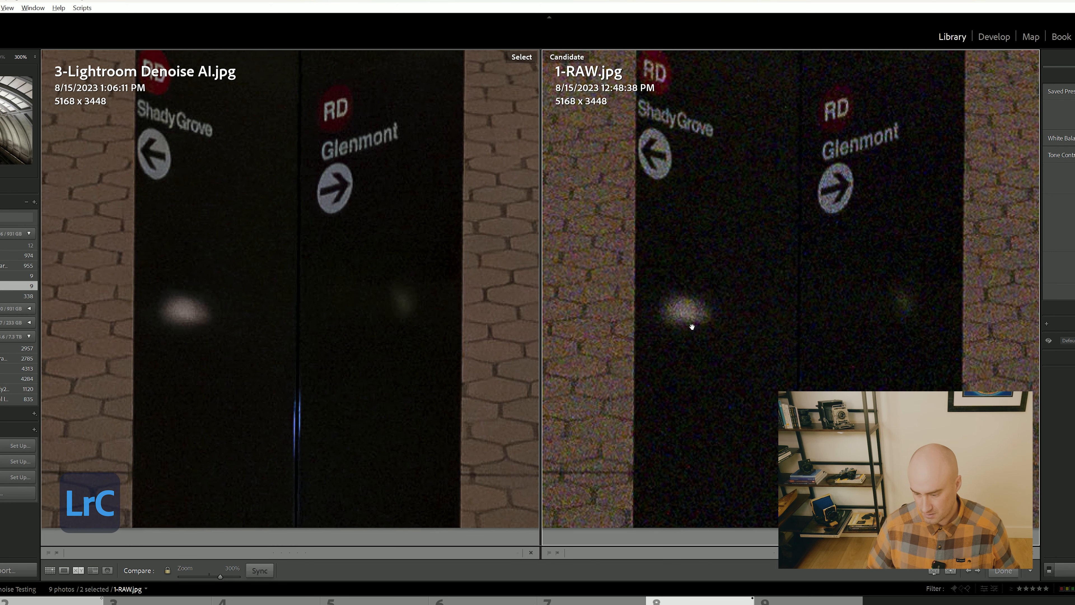
pyautogui.moveTo(828, 250)
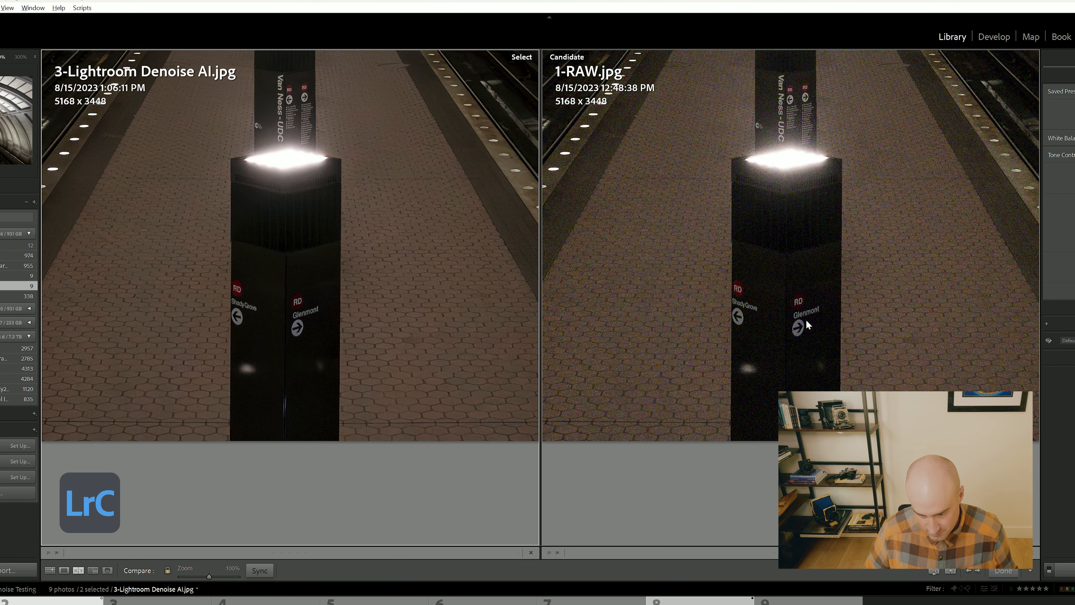
pyautogui.moveTo(424, 281)
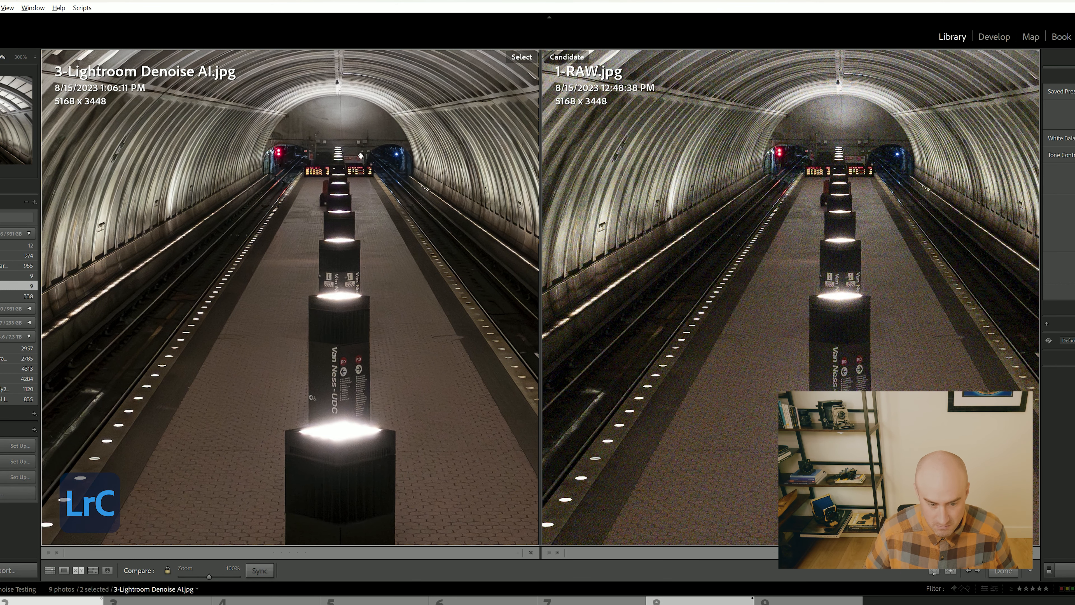
pyautogui.moveTo(492, 291)
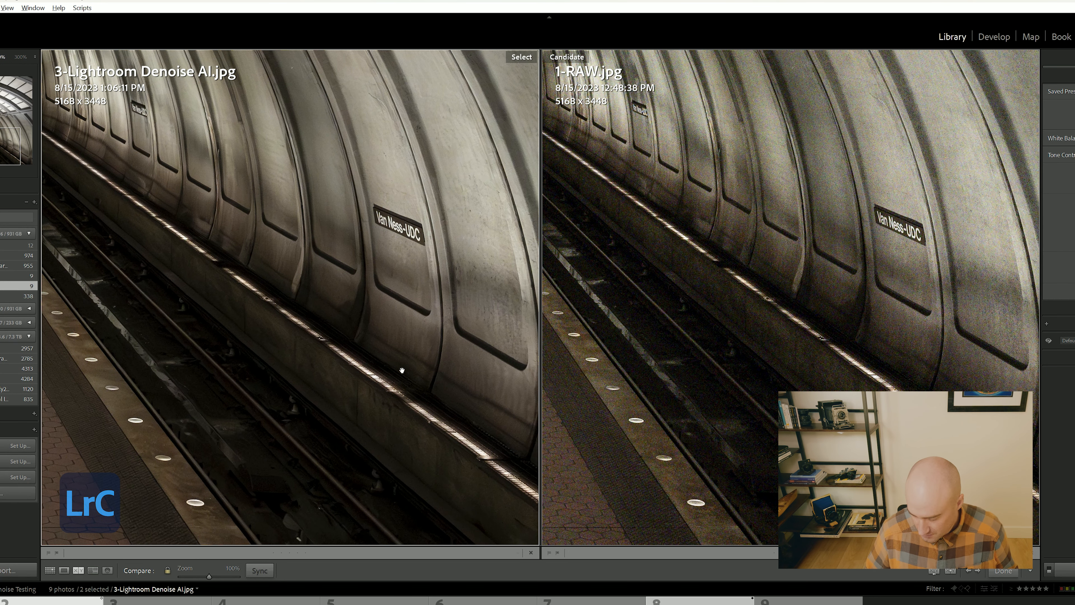
pyautogui.moveTo(406, 291)
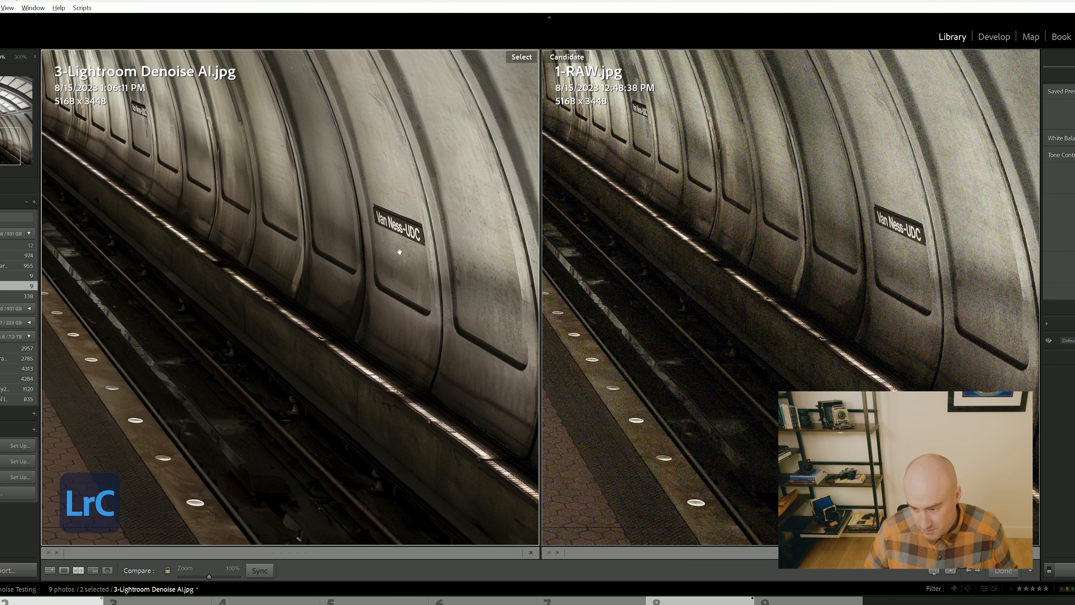
pyautogui.moveTo(232, 217)
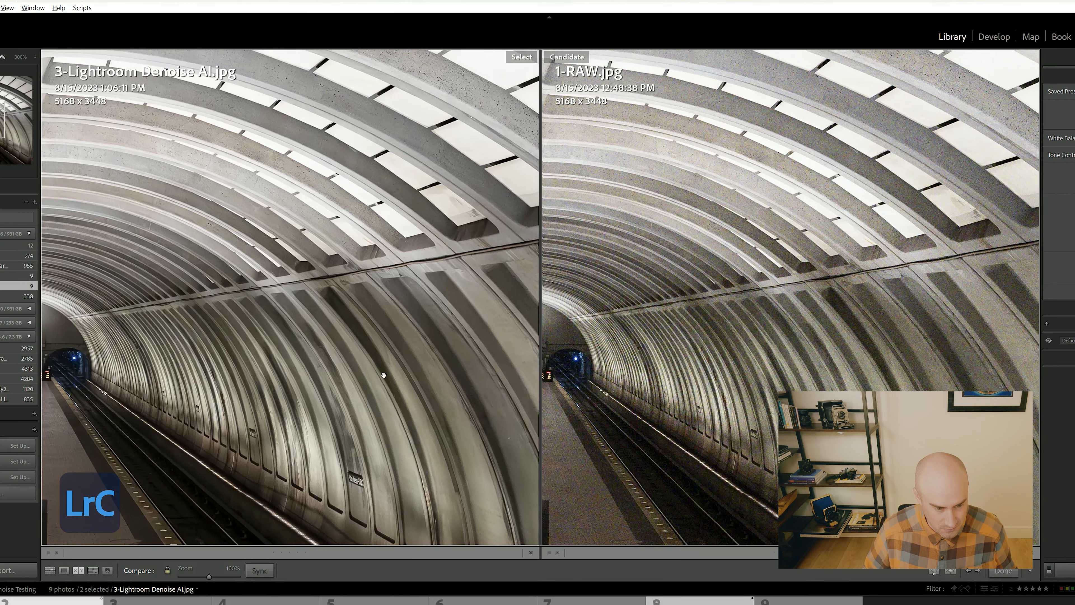
pyautogui.moveTo(243, 217)
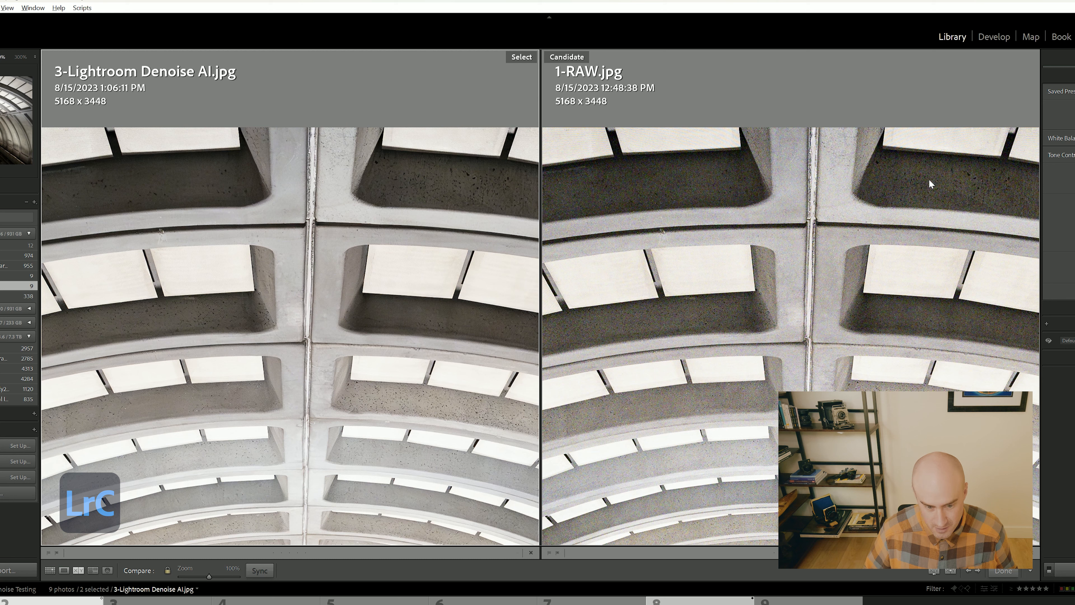
pyautogui.moveTo(452, 186)
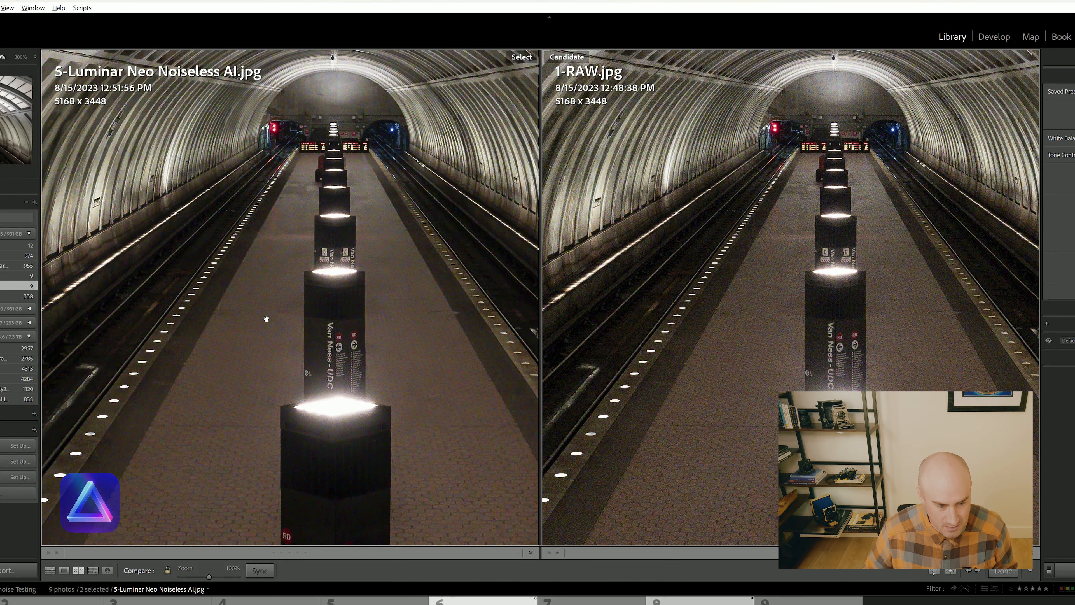
pyautogui.moveTo(257, 164)
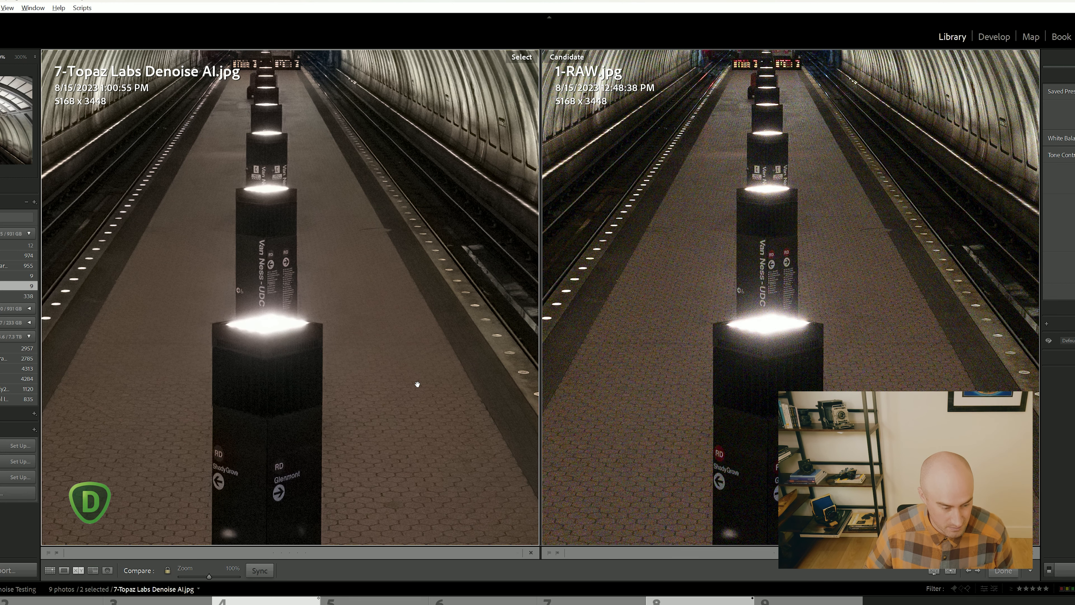
pyautogui.moveTo(386, 302)
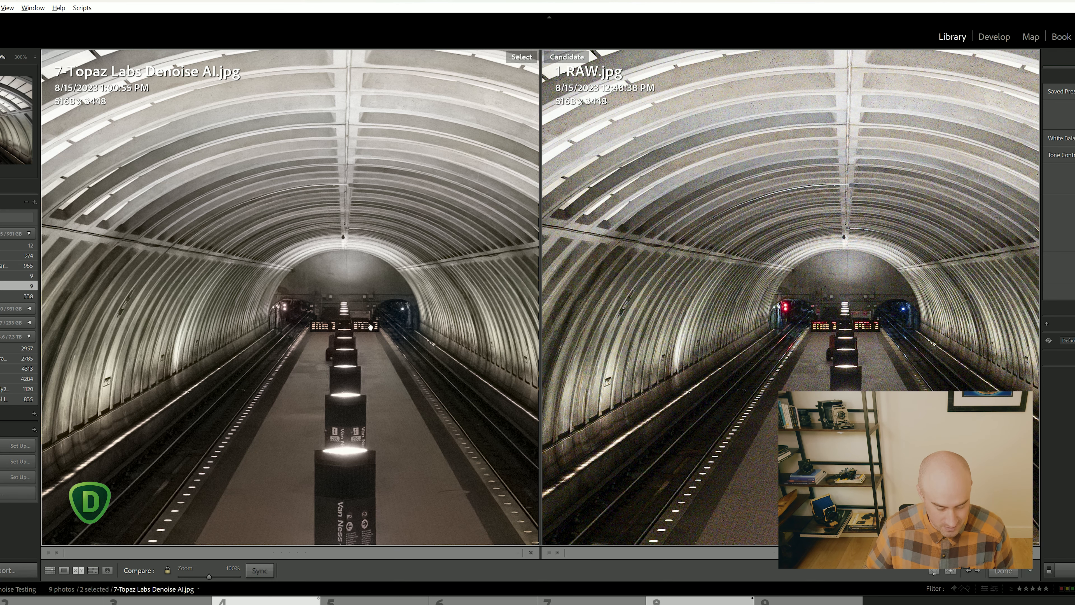
pyautogui.moveTo(169, 338)
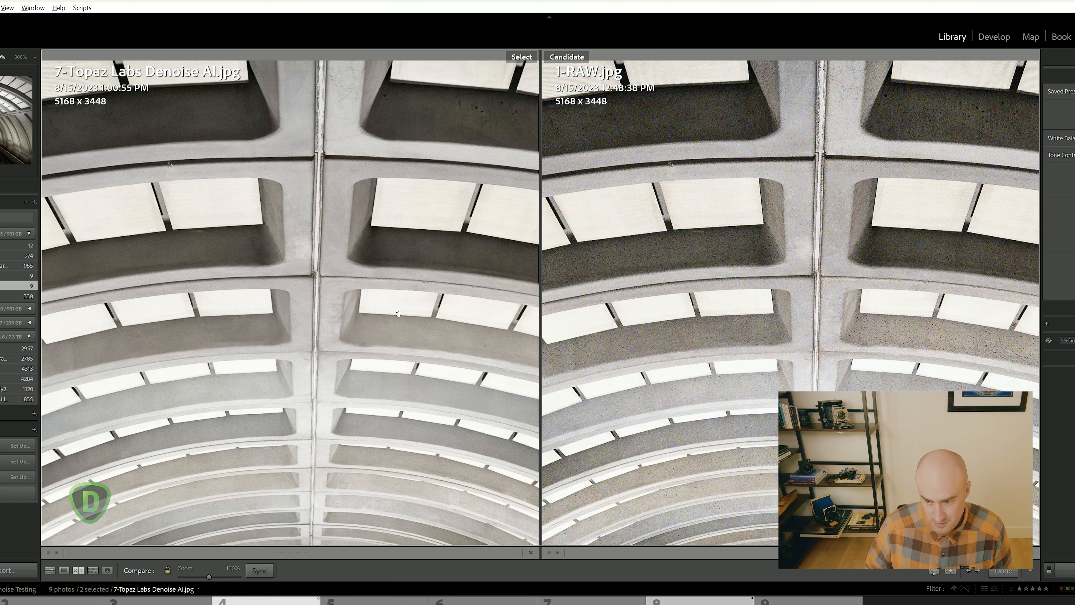
pyautogui.moveTo(428, 426)
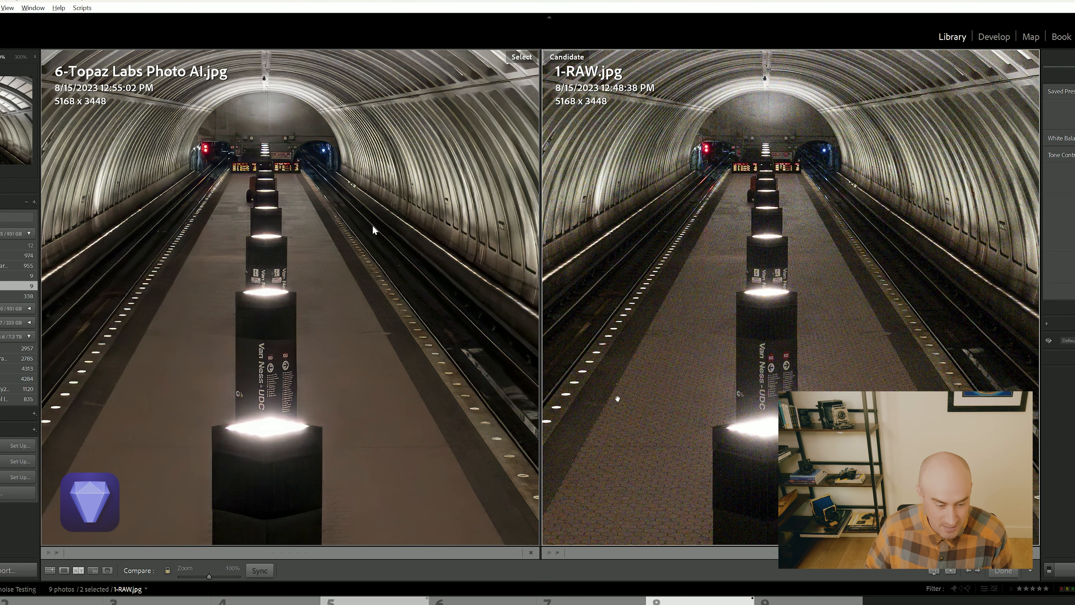
pyautogui.moveTo(381, 174)
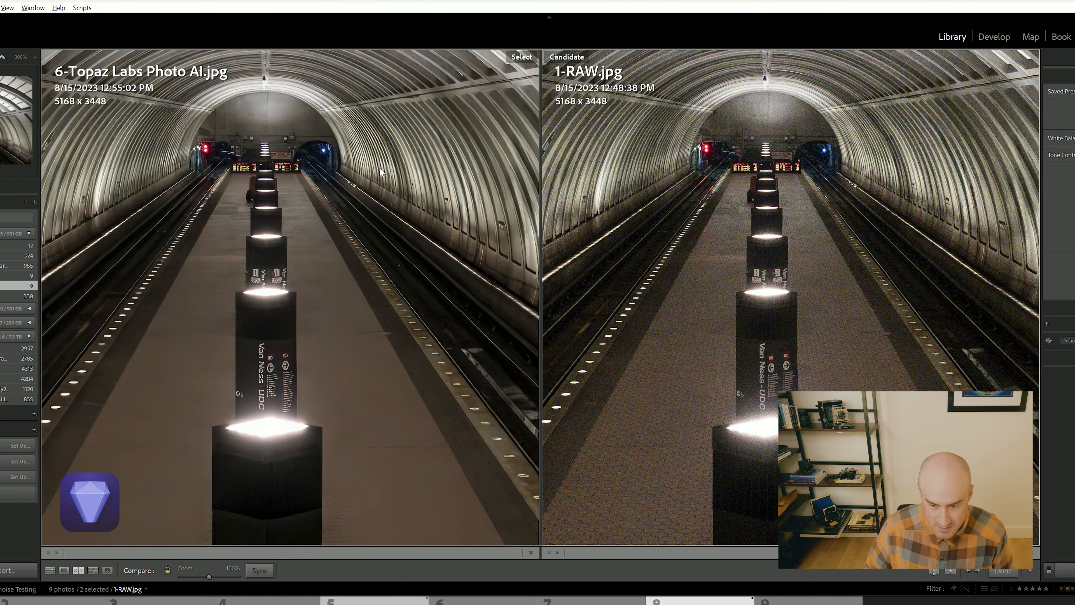